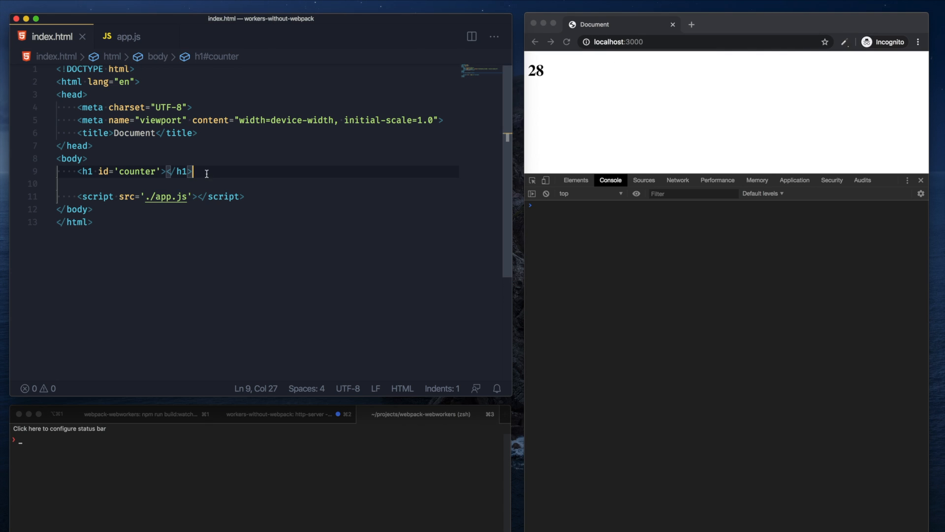
Switch to the app.js counter script and place the cursor after the counter update
left_click(126, 36)
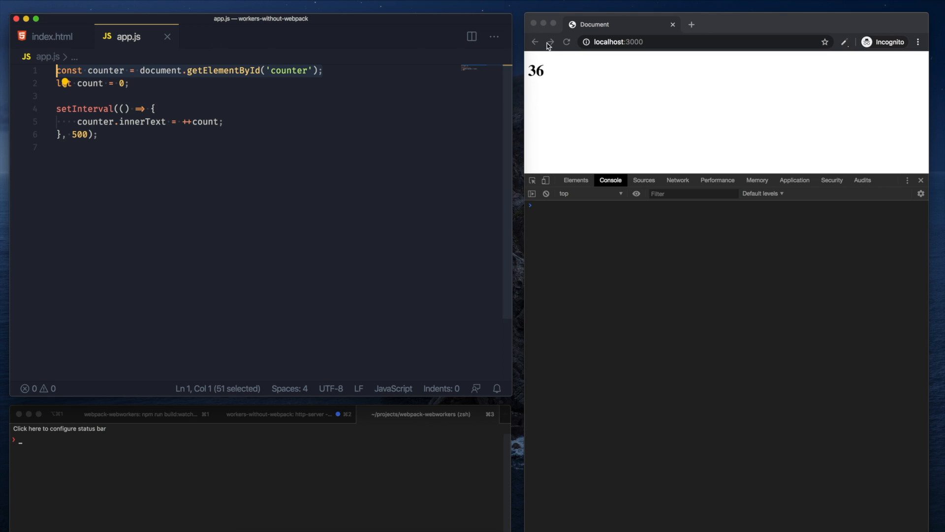
left_click(156, 71)
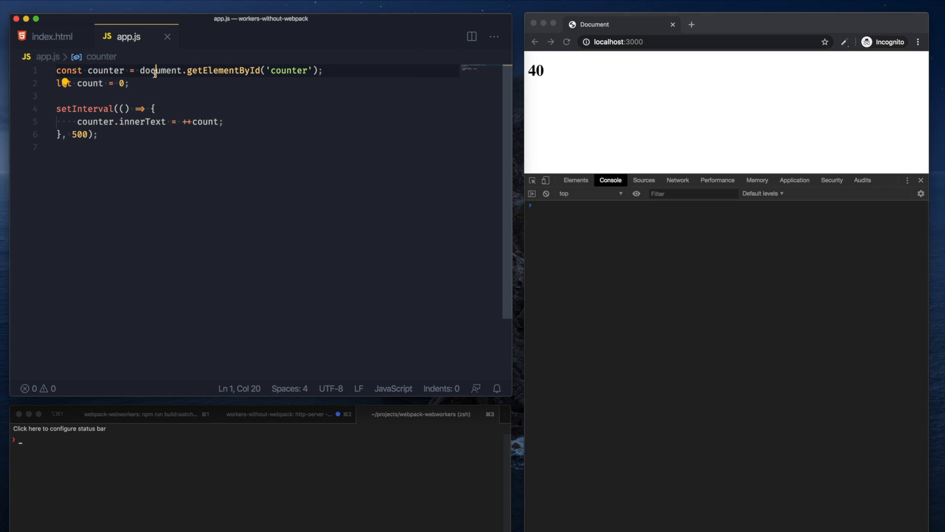
left_click(124, 110)
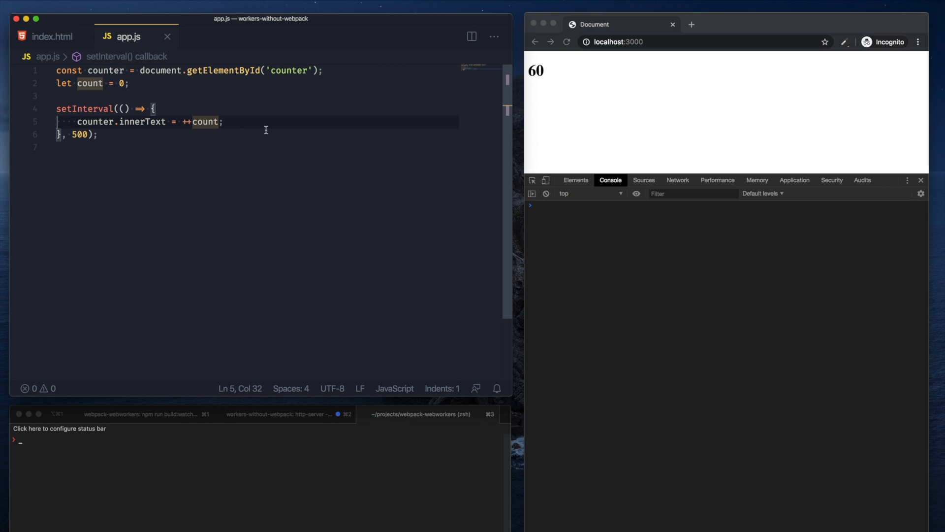
type("if (")
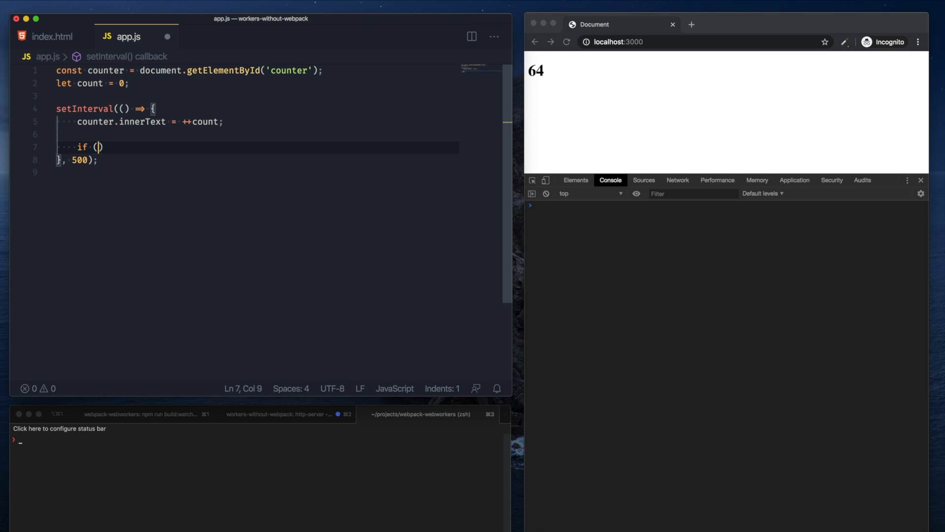
type("count ===")
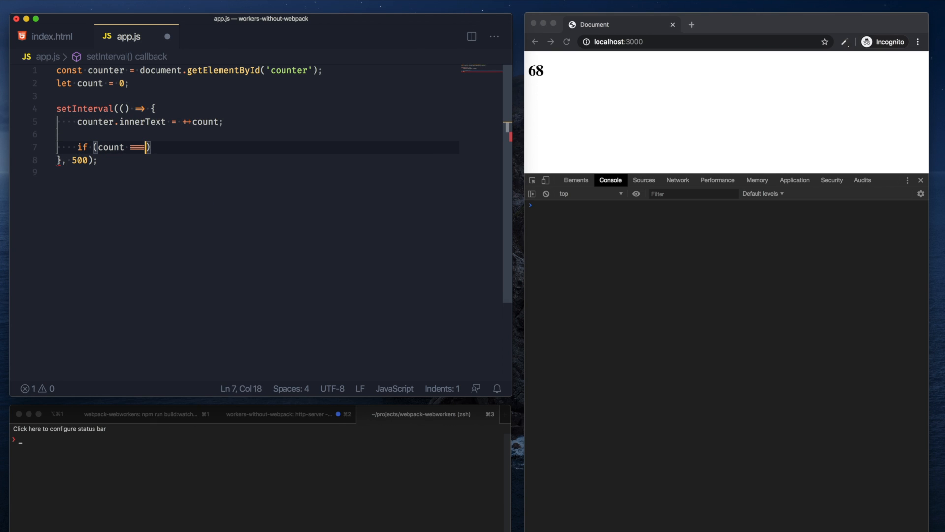
type("10) {")
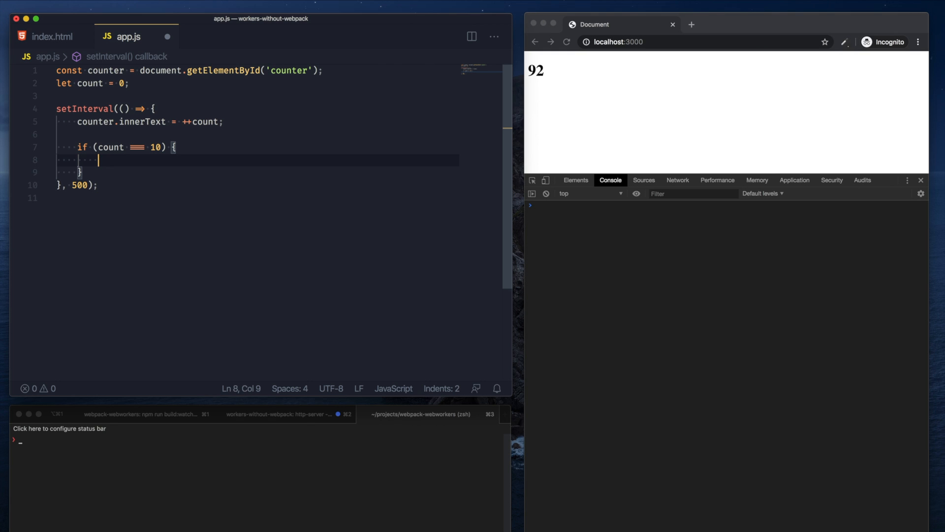
type("console.log('Starts');")
type("for")
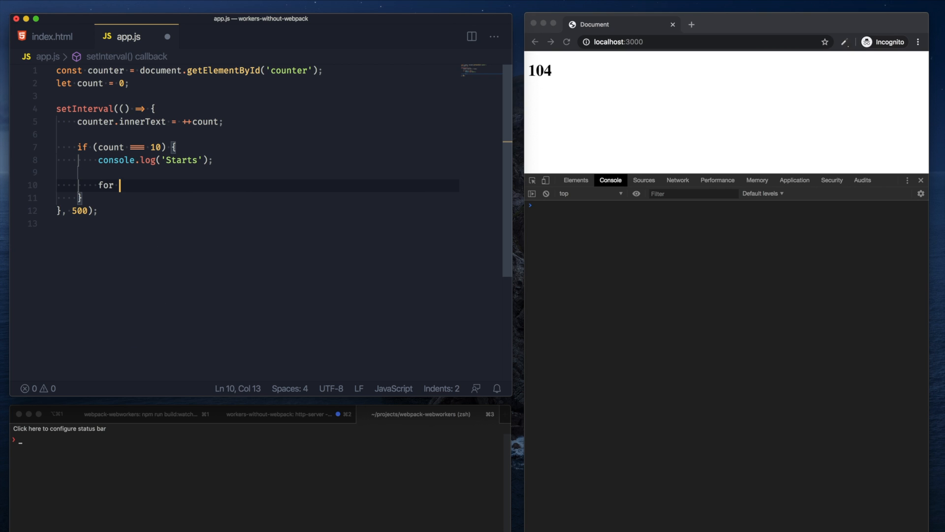
type("(let i")
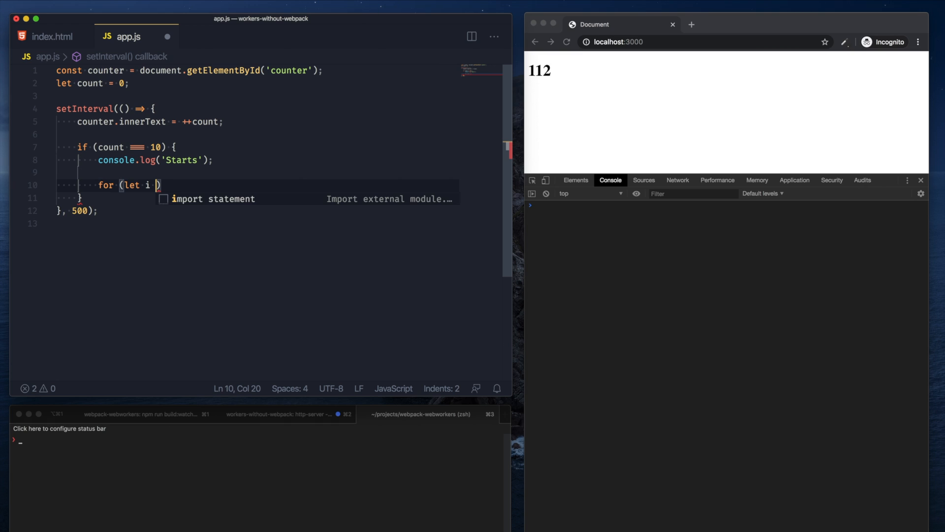
type("= 0; i<")
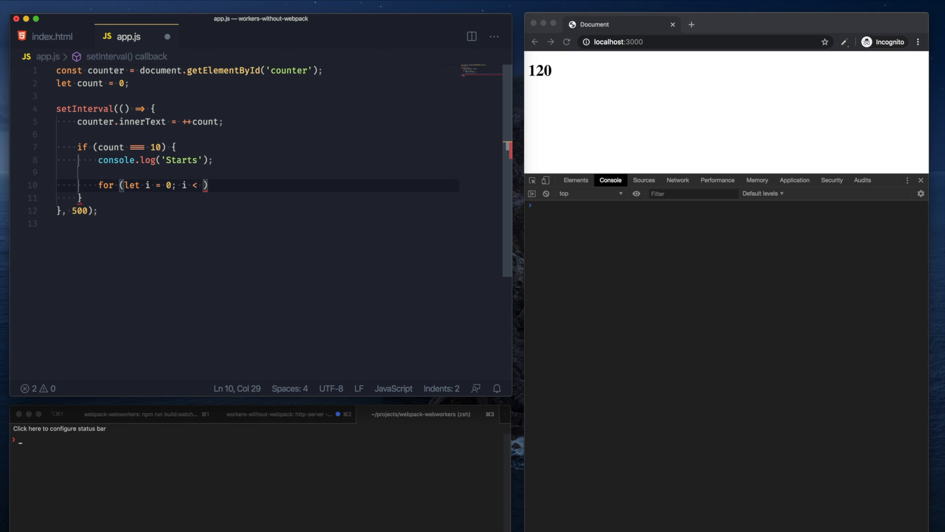
type("909")
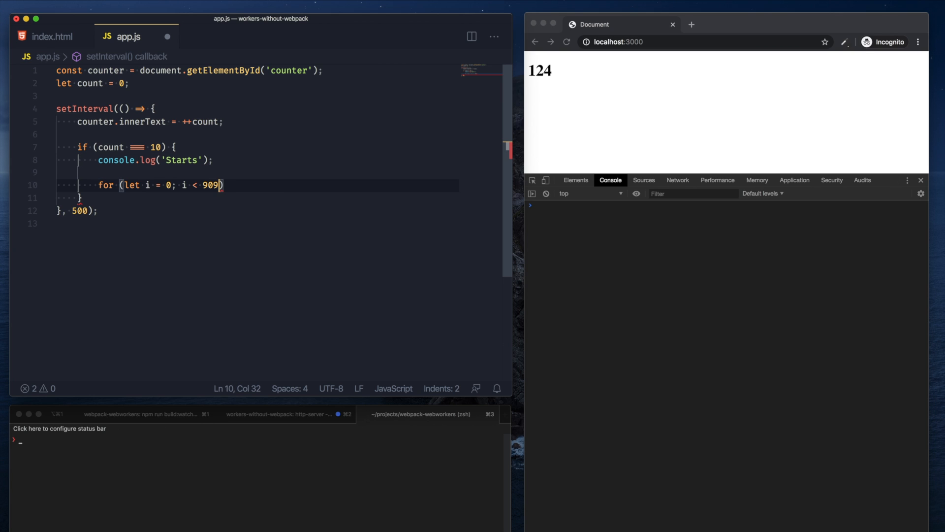
key("Backspace")
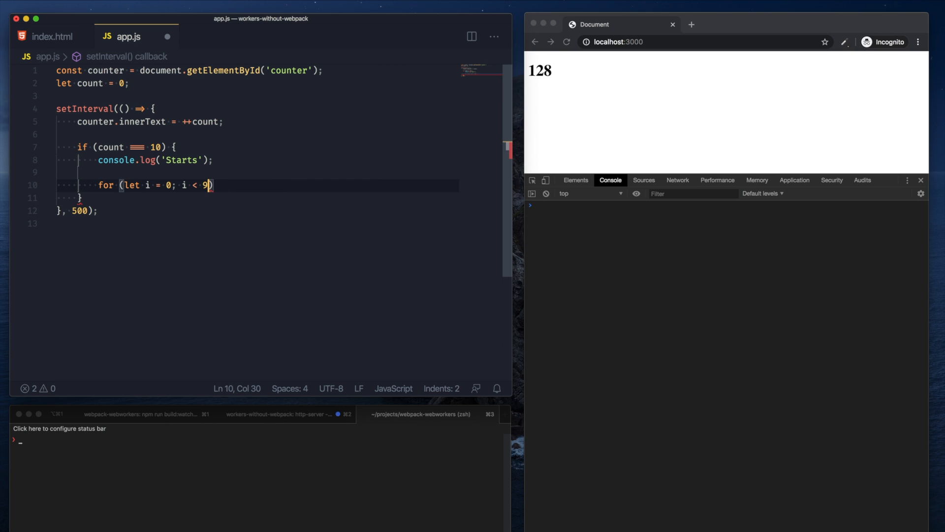
type("999999999; i++")
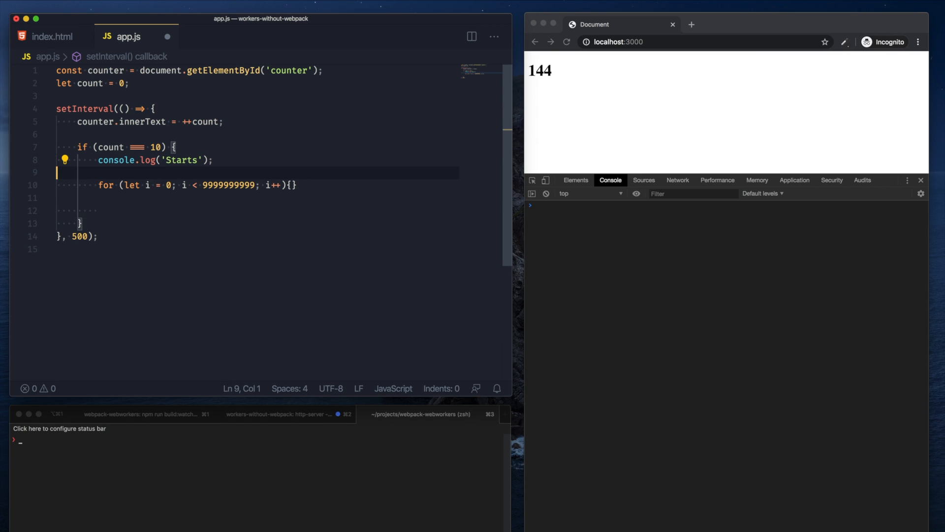
Time the loop with t0/t1 performance.now(), logging 'End' and Execution Time ${t1 - t0}
type("console.log('End');")
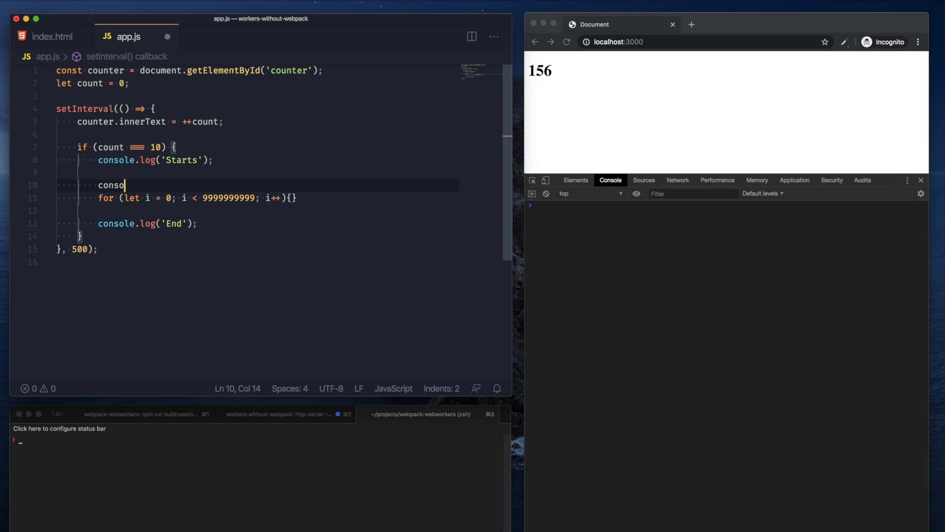
type("const t0")
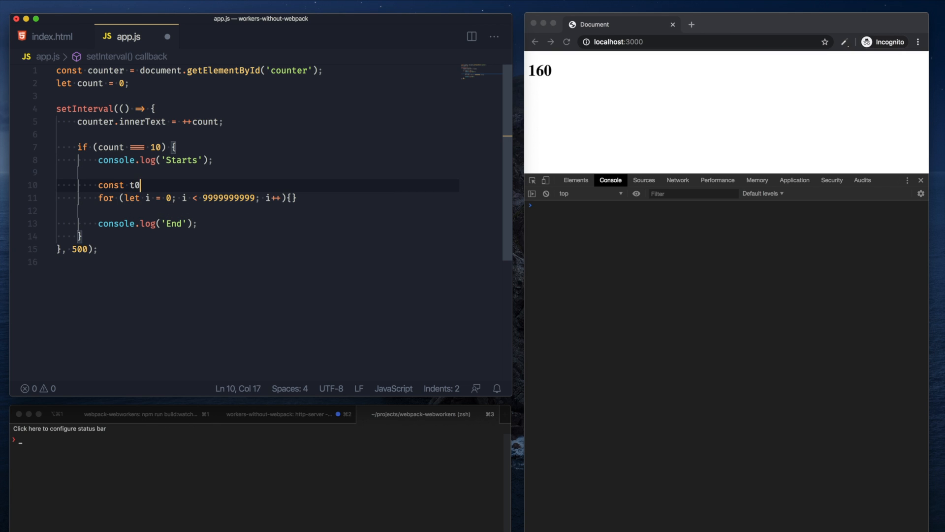
type("= performance.now()")
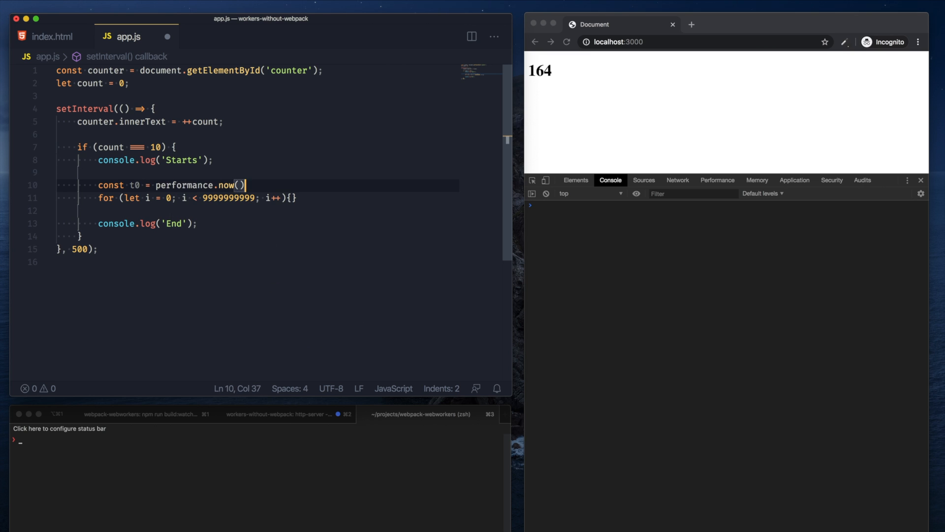
type("cons t")
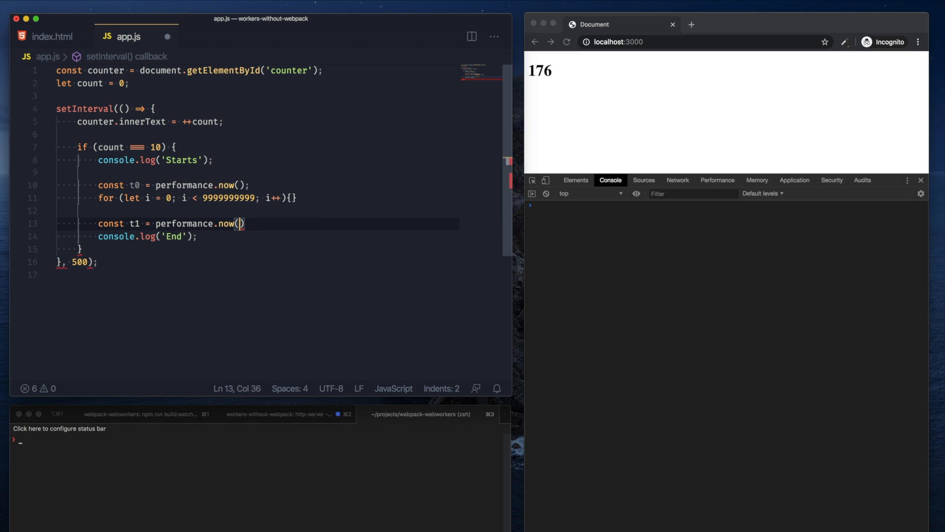
type("console.log(`")
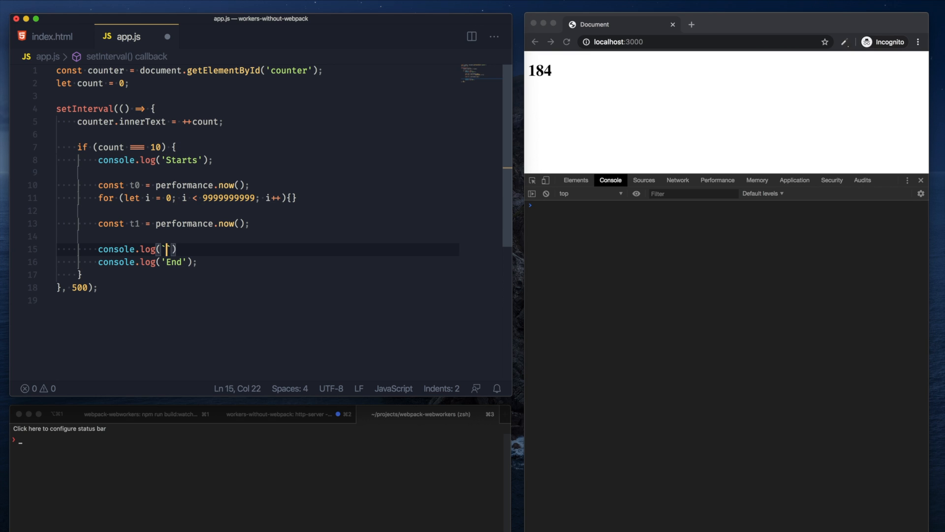
type("Execution Time:")
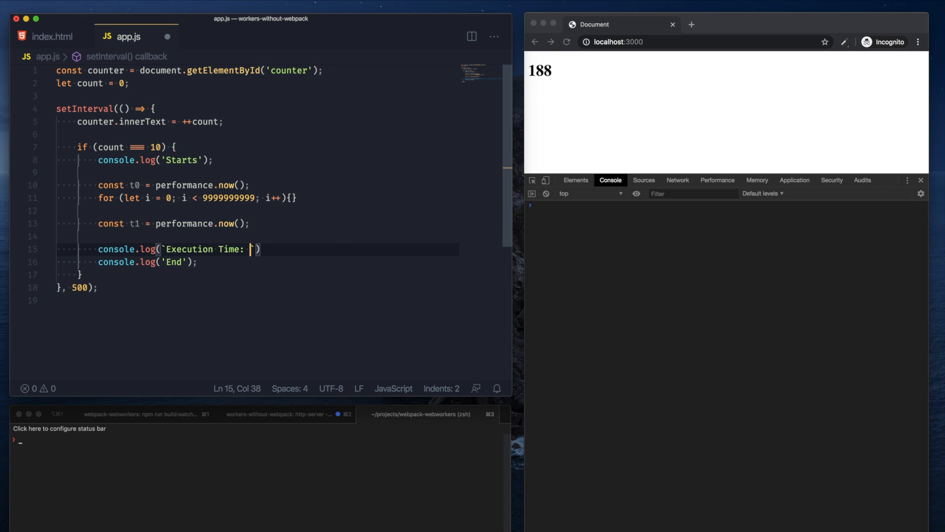
type("${t1 - t0}ms")
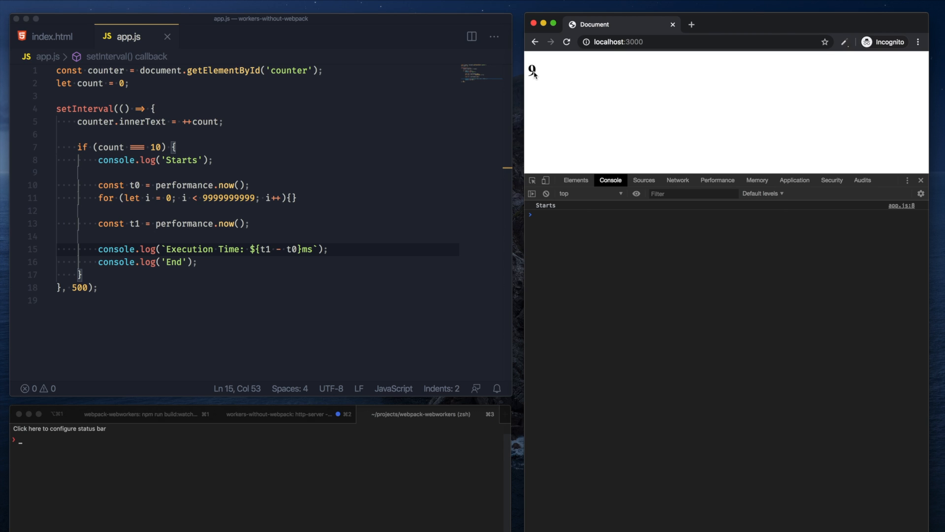
mouse_move(538, 206)
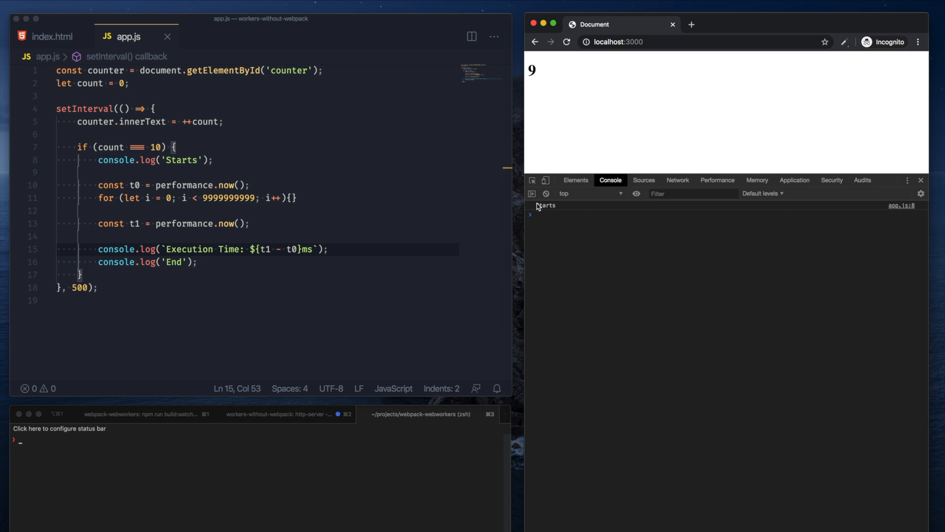
Reload localhost:3000 and watch the counter freeze at 9 with 'Starts' logged
left_click(94, 160)
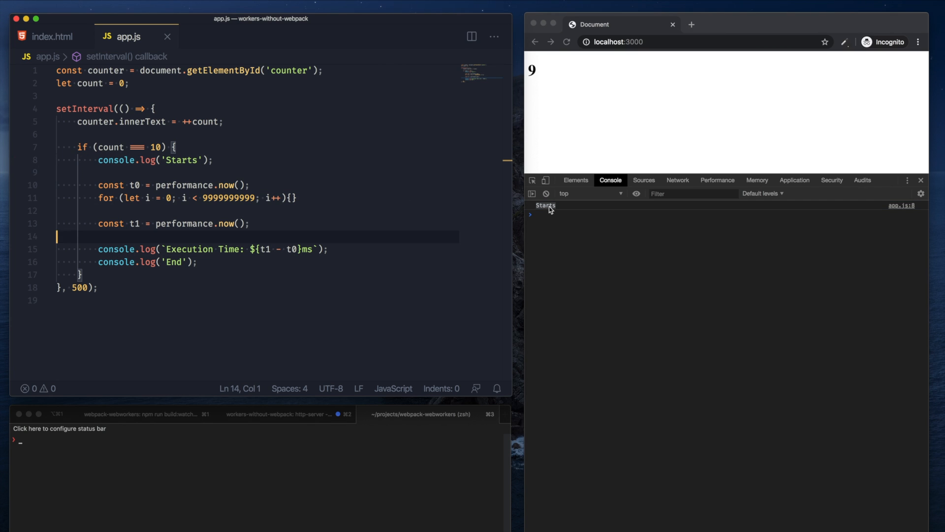
mouse_move(553, 62)
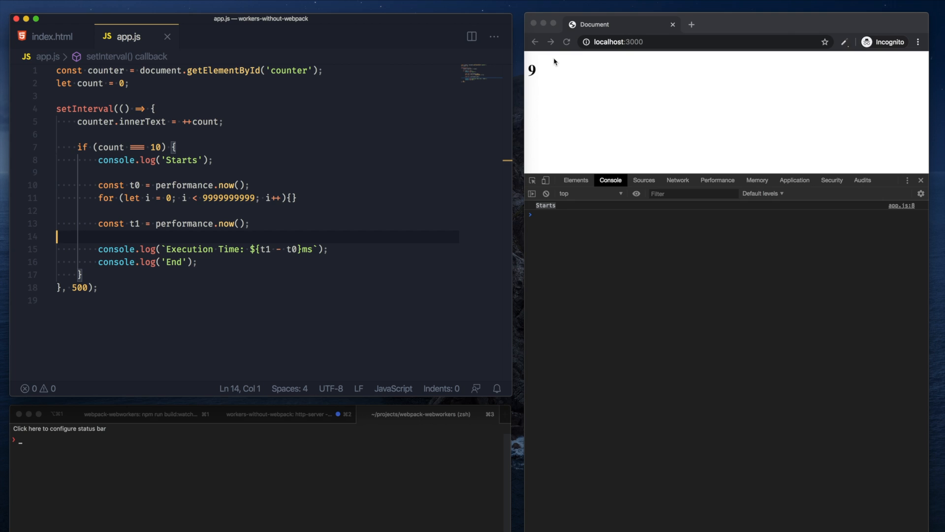
mouse_move(551, 90)
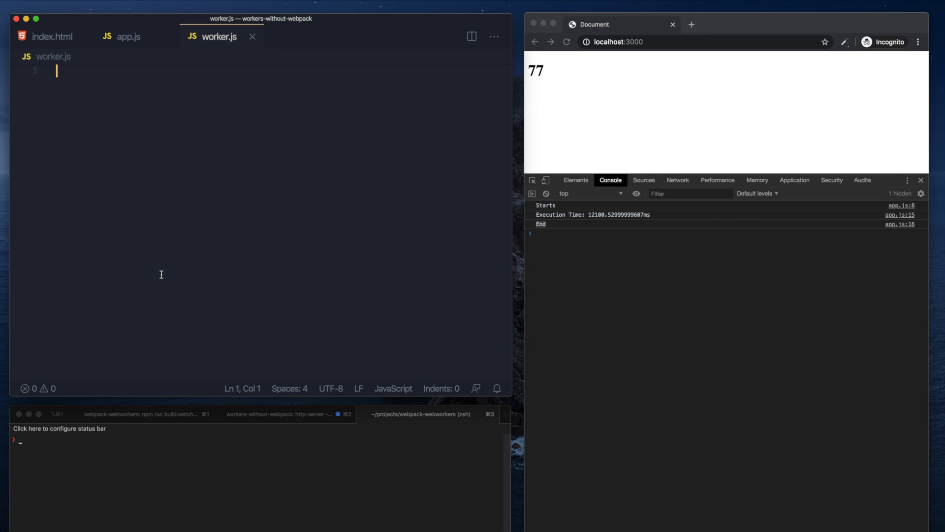
Write a worker.js message listener that checks whether msg.data === 'start'
type("self.addEventListener")
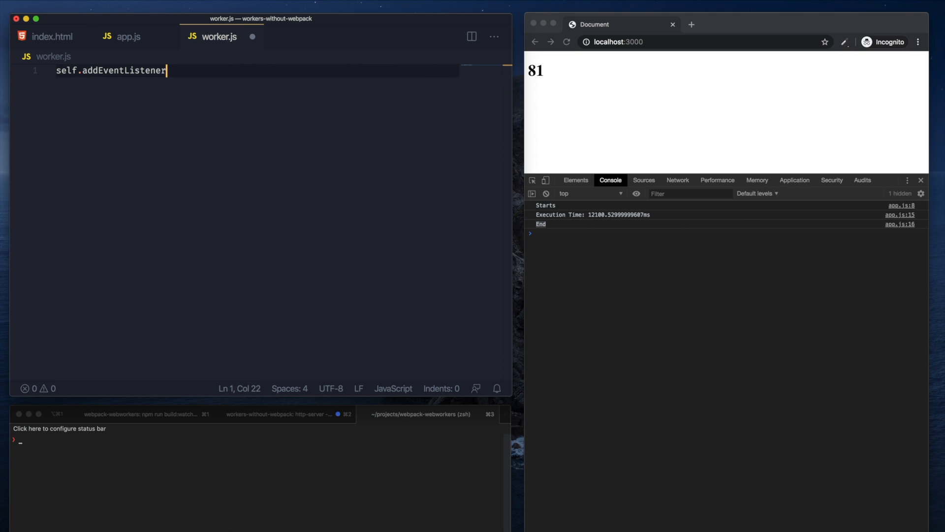
type("('message', () => {")
type("if (")
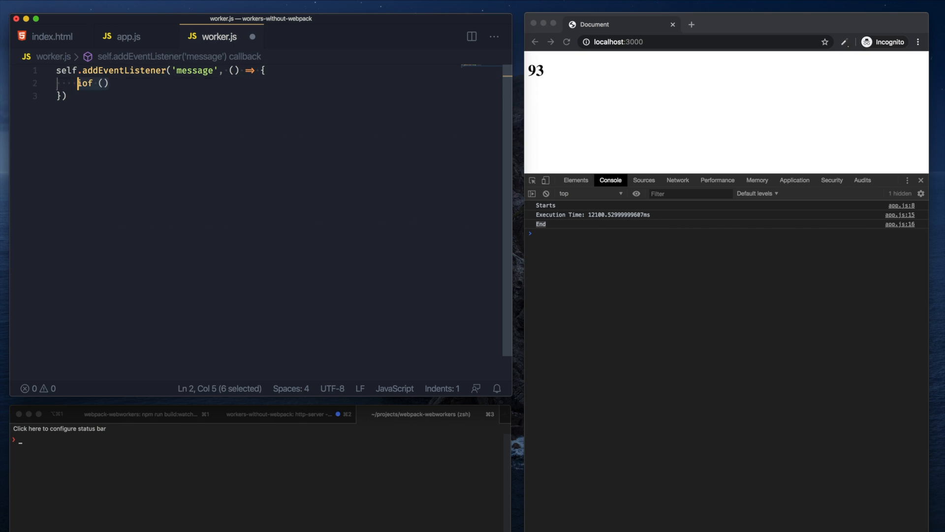
type("if (messageChannel.da")
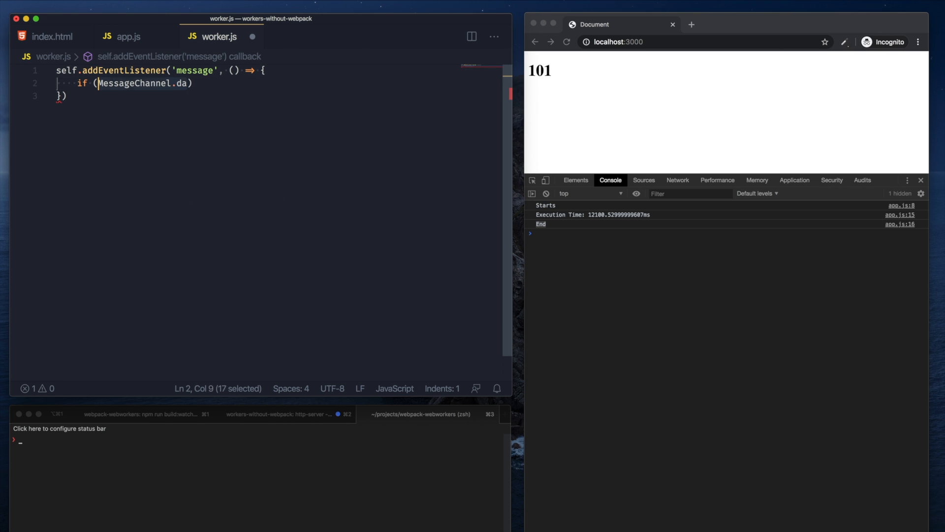
type("msg.")
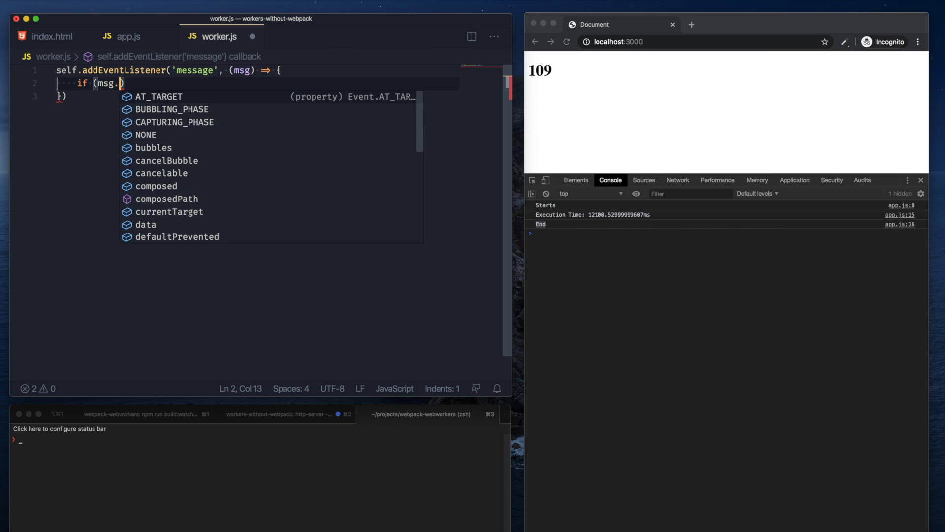
type("data === 'start')")
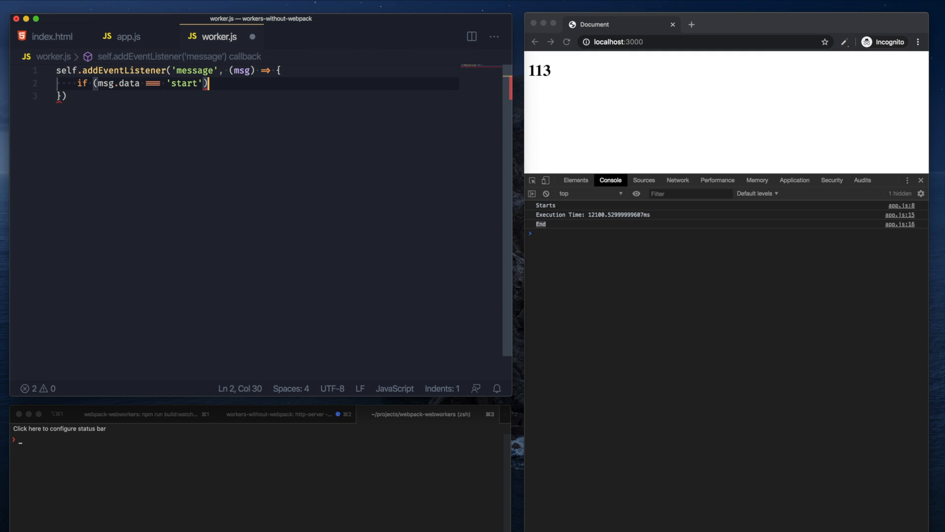
left_click(127, 37)
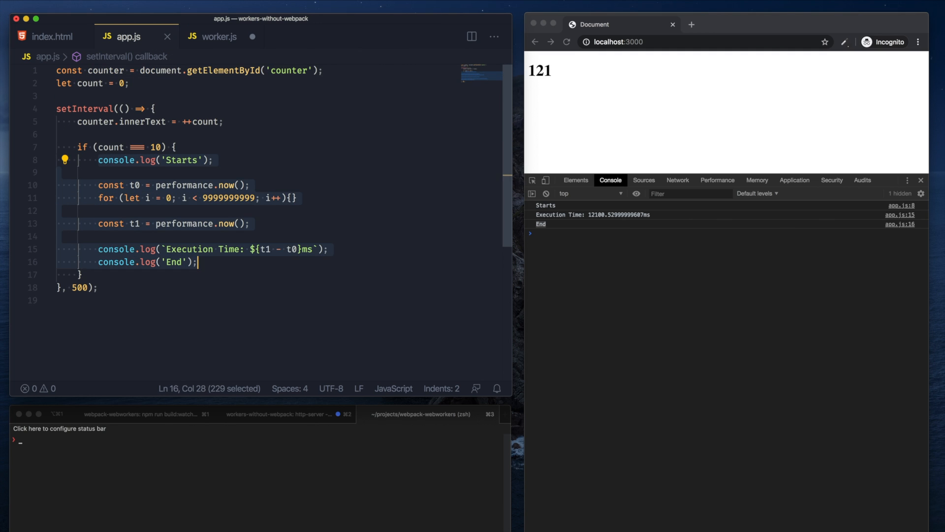
Paste the timing loop into worker.js's 'start' check and begin labelling logs Worker
left_click(218, 37)
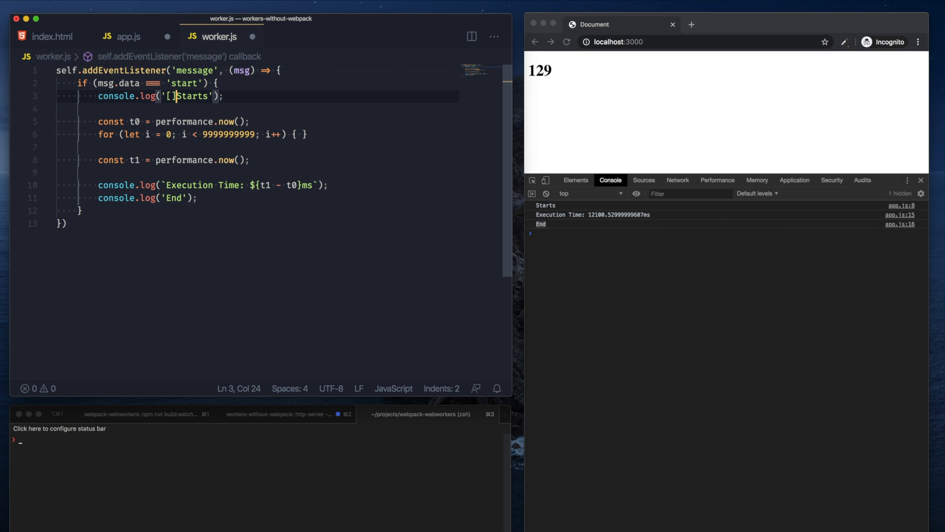
type("Worker")
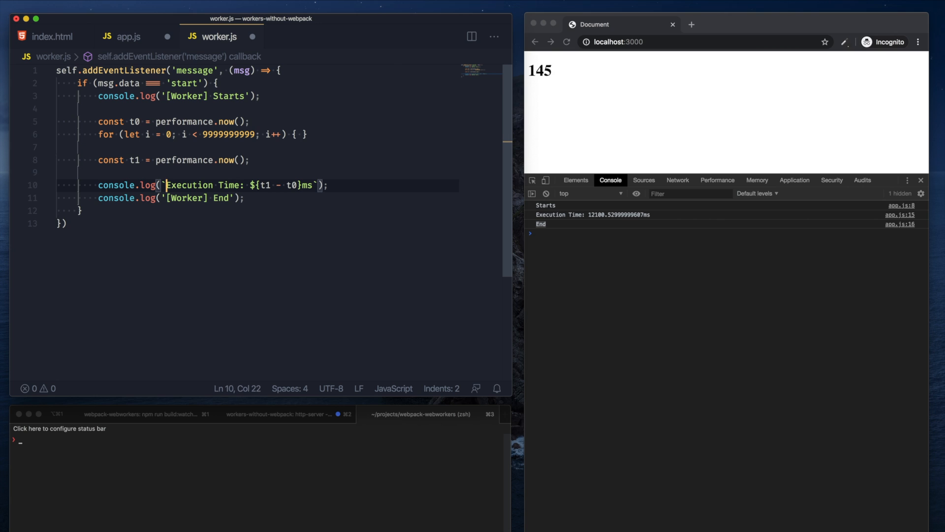
Prefix worker logs with [Worker] and app.js logs with [Main Thread]
type("[Worker]")
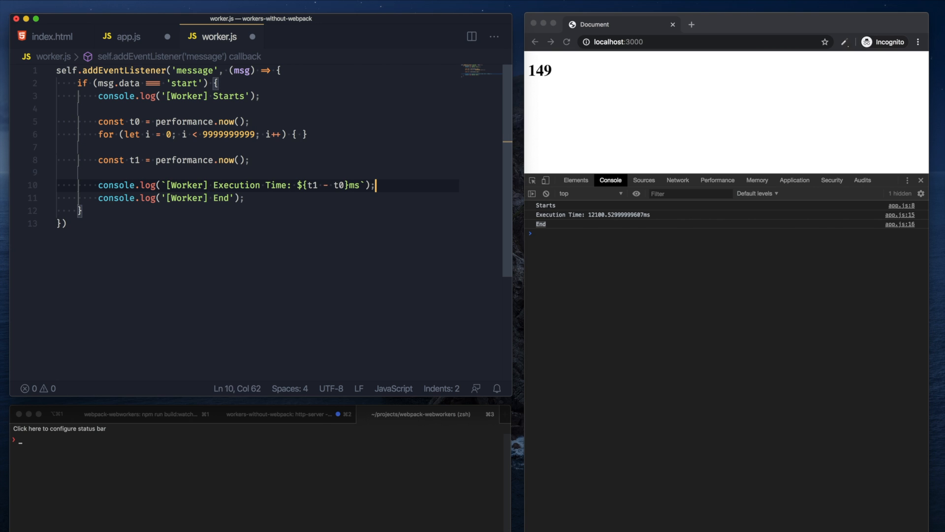
left_click(126, 37)
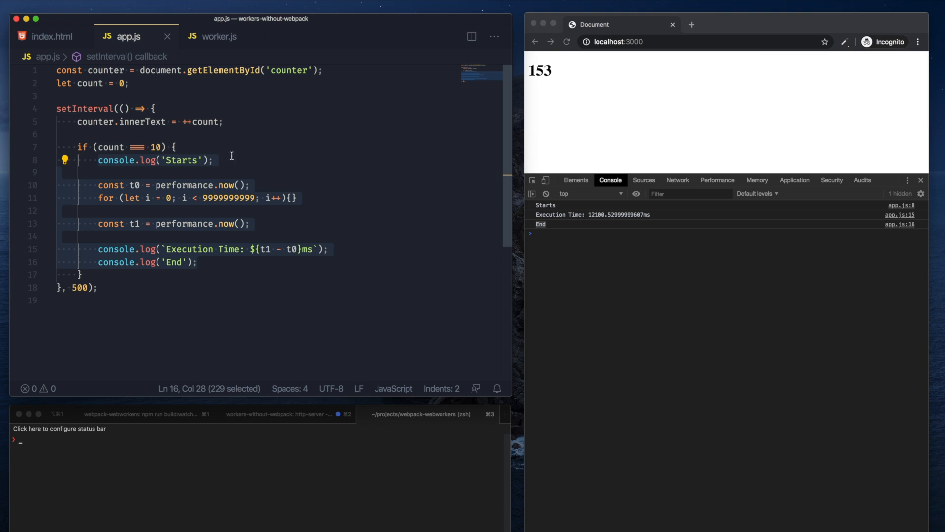
type("[")
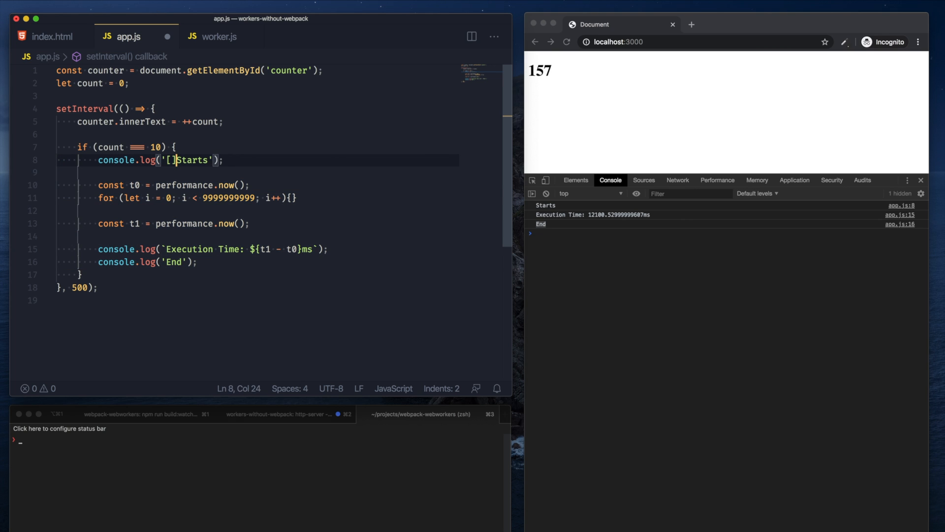
type("Main Thread")
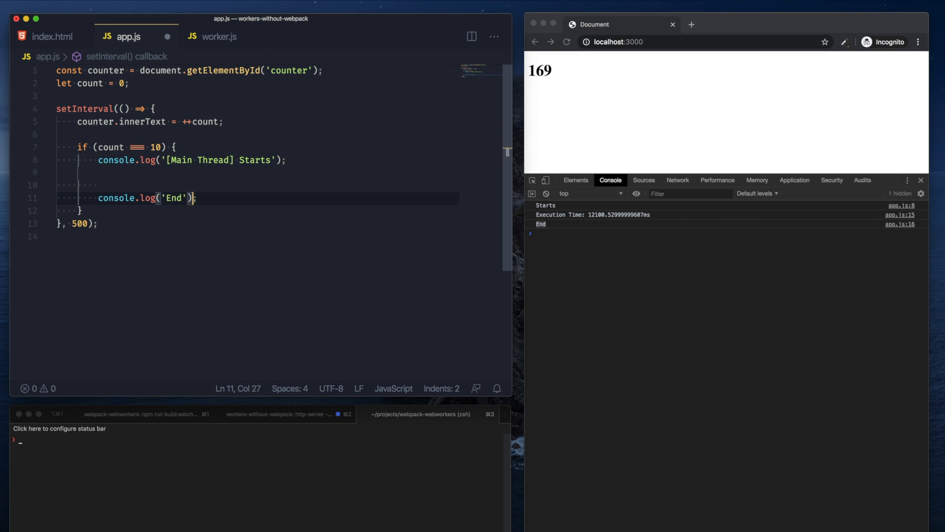
type("[Min]")
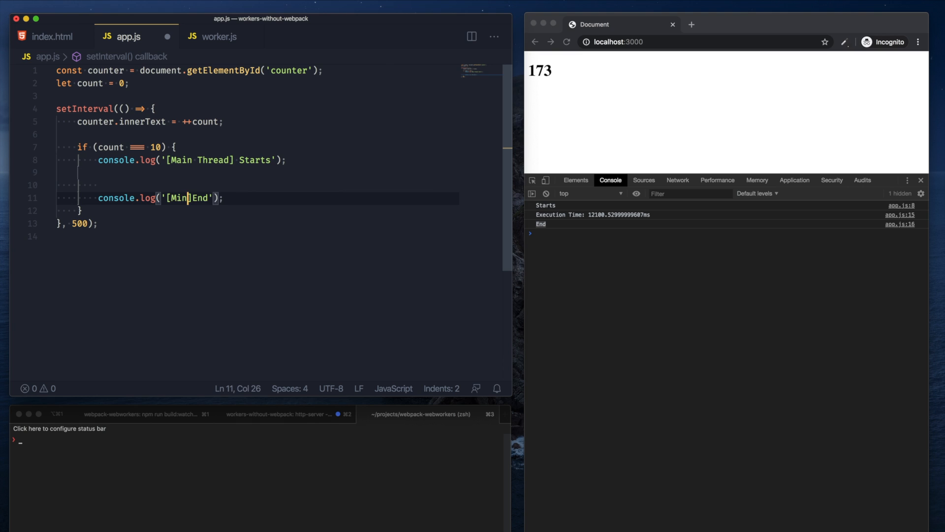
type("Main Thread")
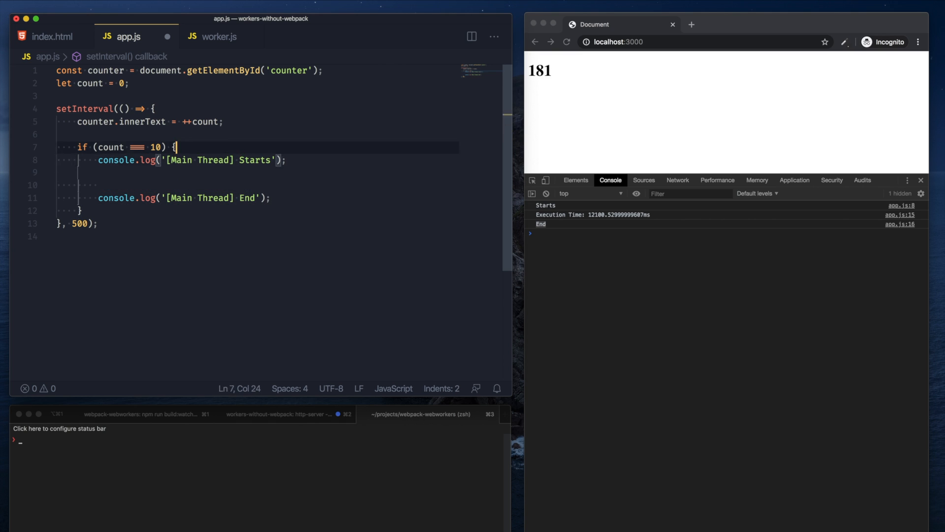
Declare const worker = new Worker('./worker.js') below the count declaration
left_click(57, 97)
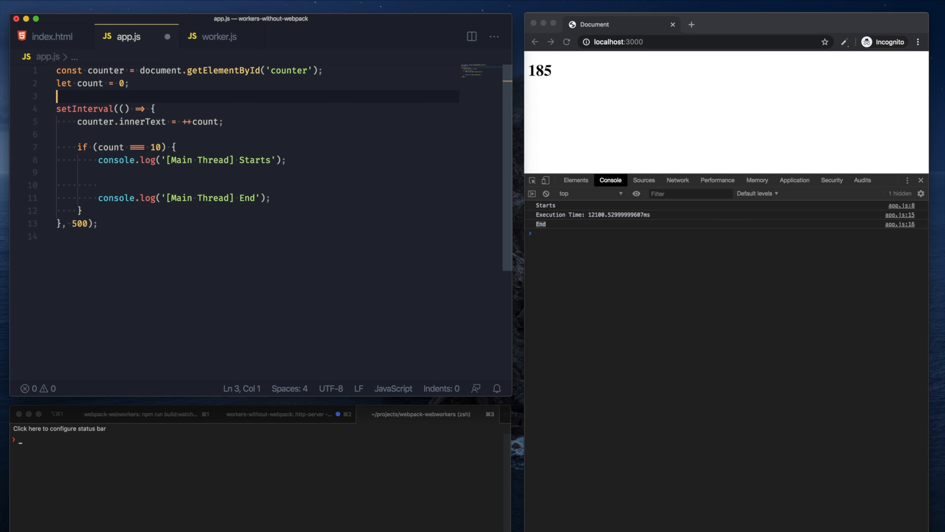
key("Enter")
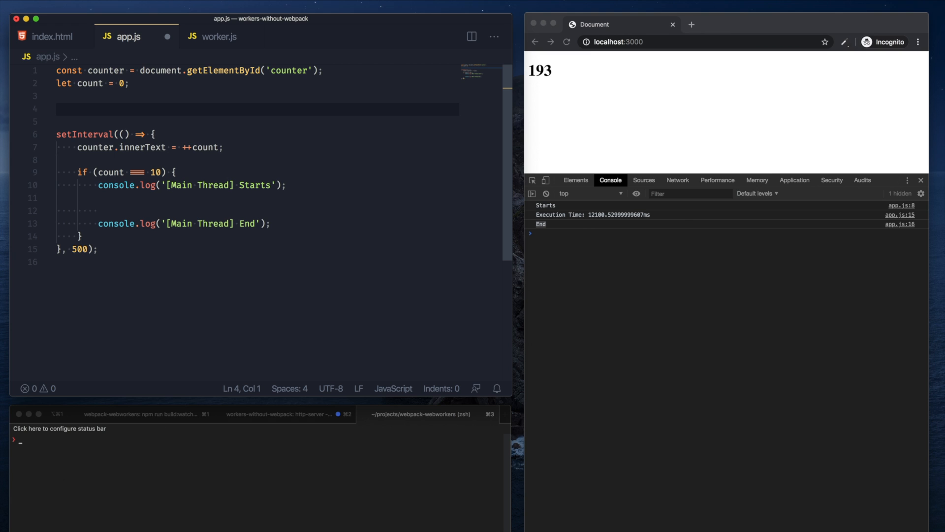
type("const worker =")
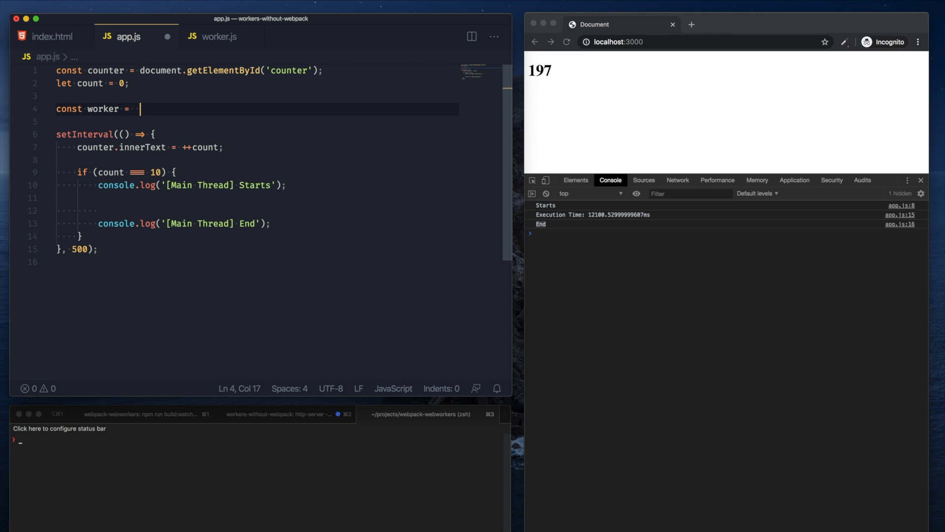
type("new Worker")
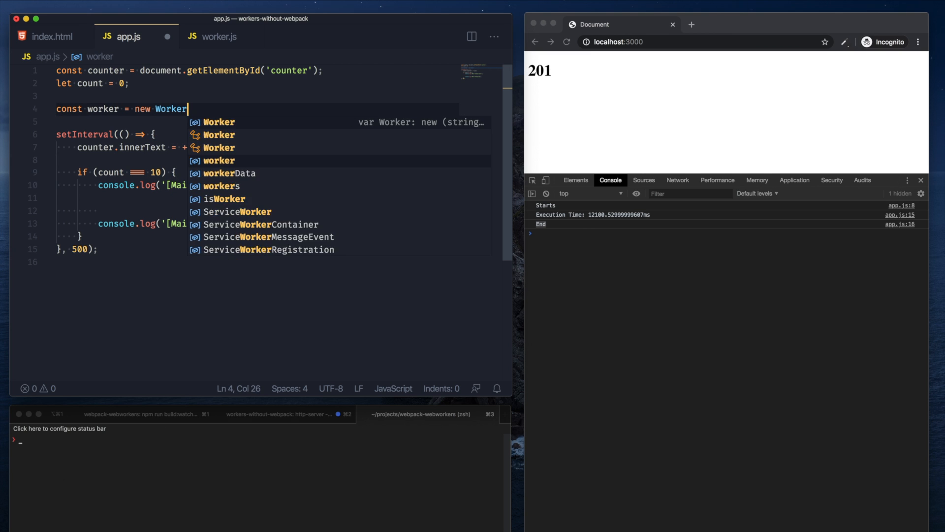
type("('./wo'")
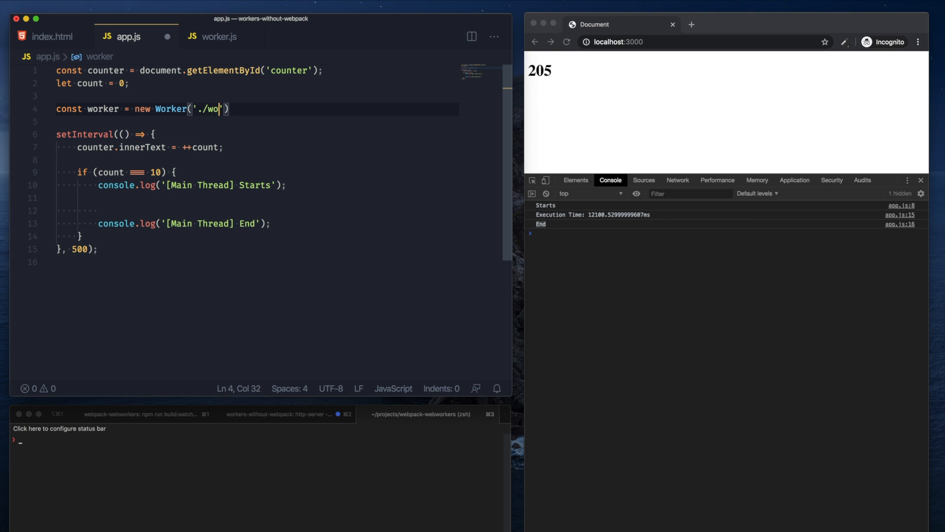
type("rker.js")
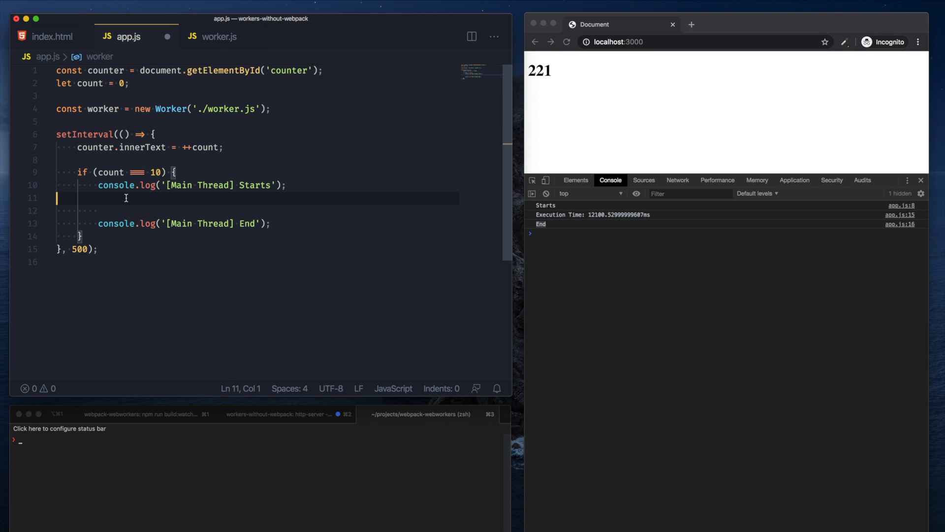
Send worker.postMessage('start') inside the count-equals-10 block
type("worker.postMessage(")
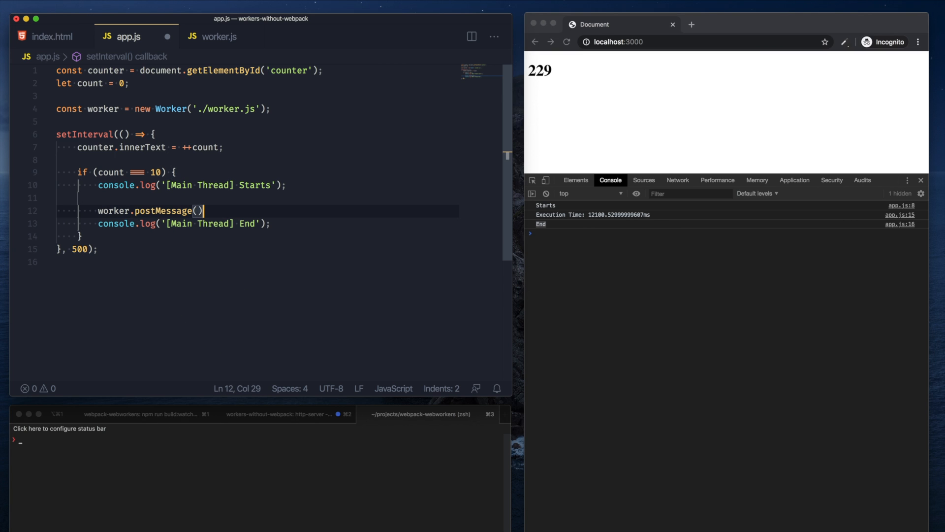
type("'start'")
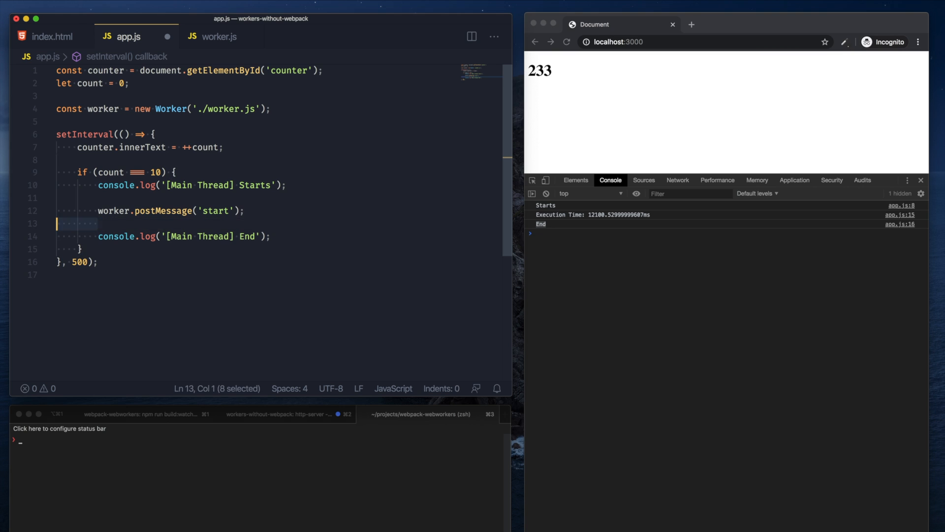
left_click(264, 223)
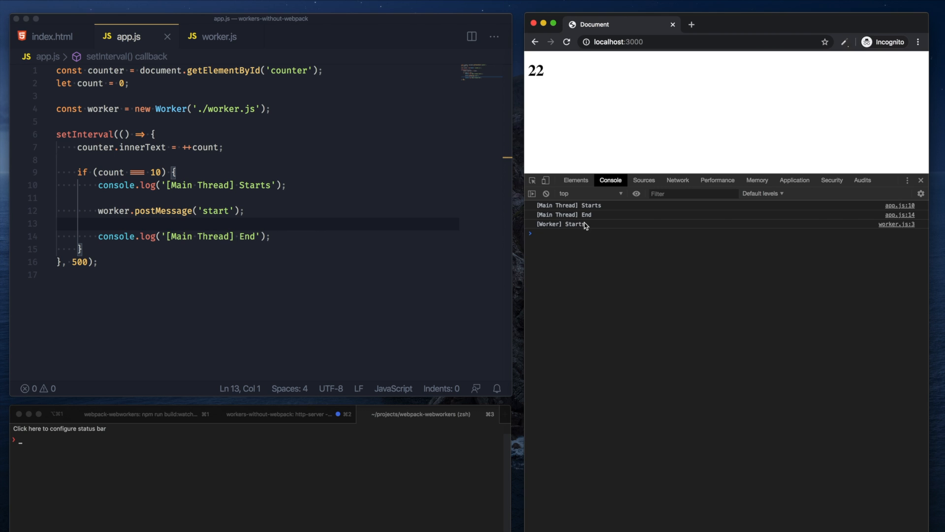
Reload localhost:3000, check [Main Thread] and [Worker] console logs, then open an incognito tab
left_click(212, 36)
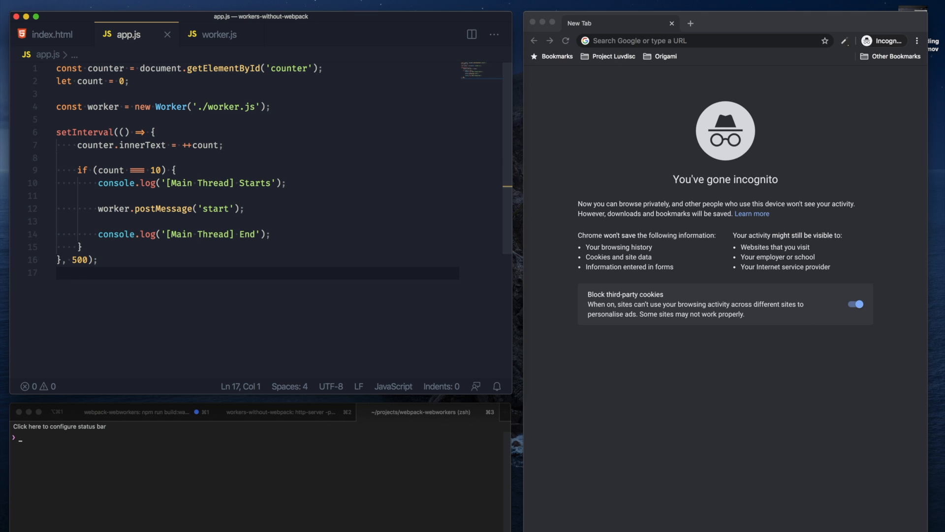
Review webpack.config.js's output block and babel-loader rule in the webpack-webworkers project
left_click(214, 35)
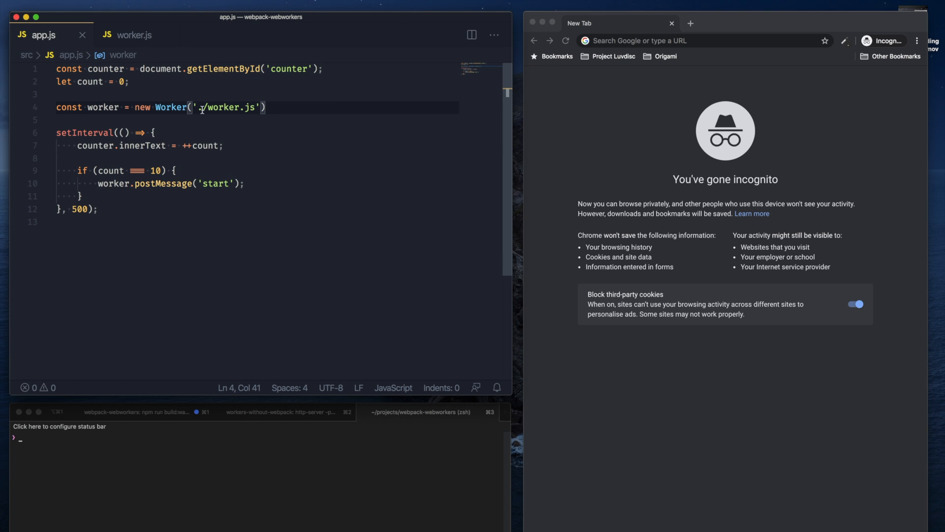
mouse_move(132, 34)
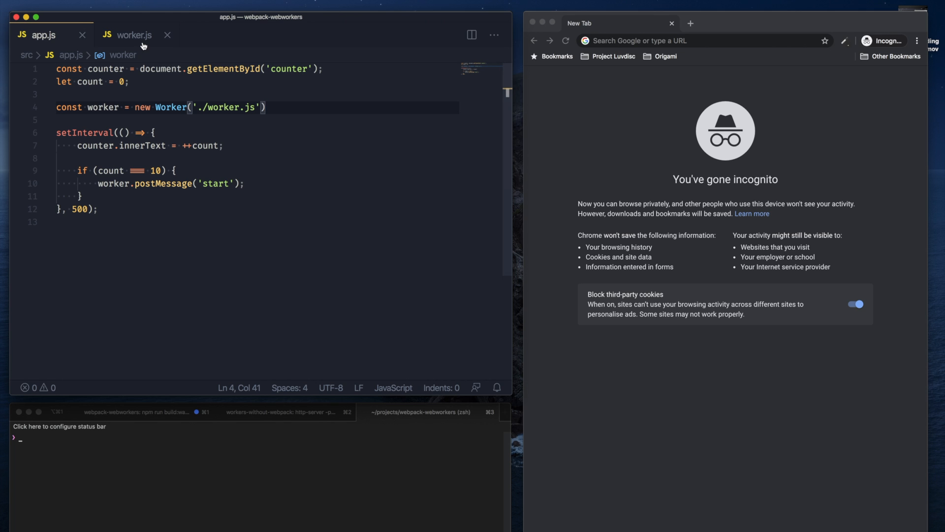
left_click(132, 35)
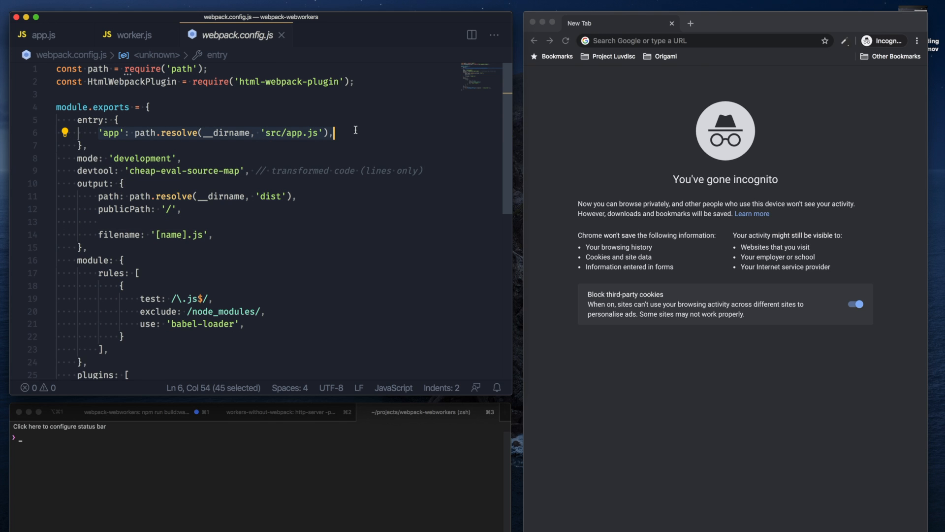
left_click(92, 184)
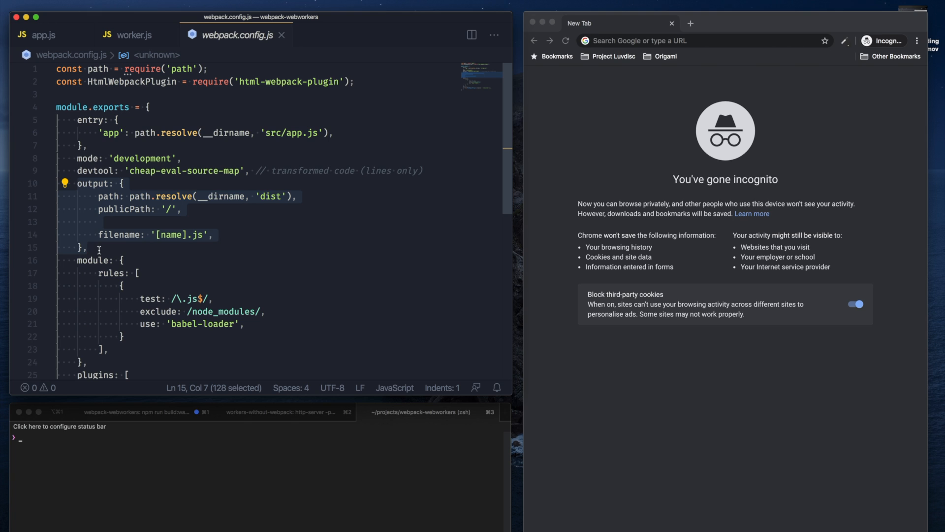
scroll("down", 3)
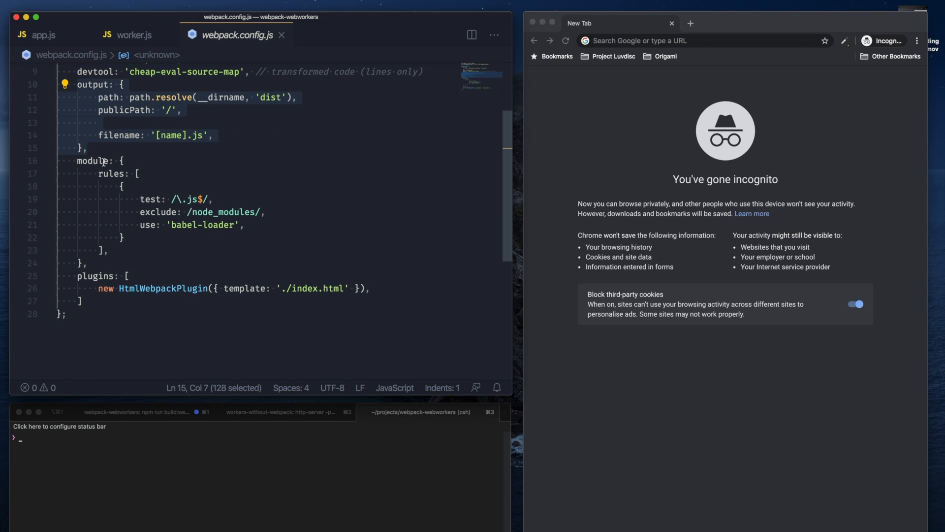
left_click(122, 237)
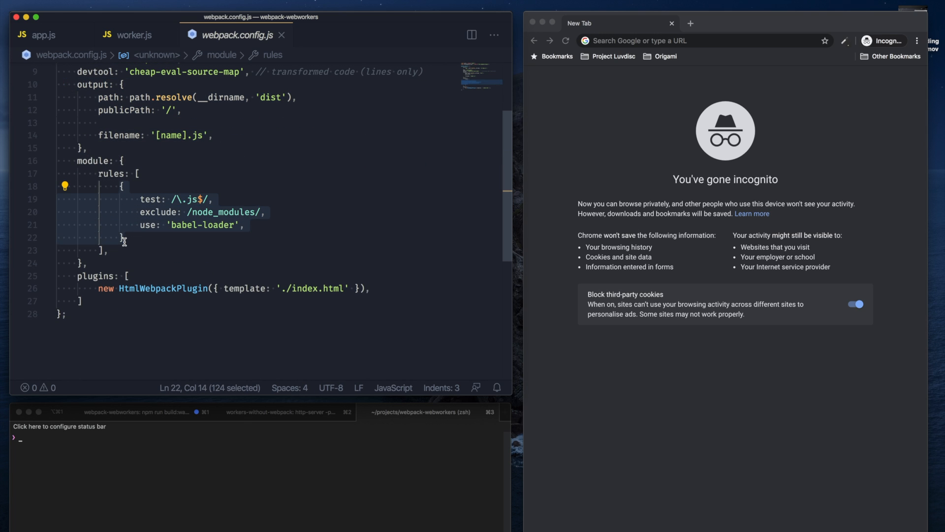
mouse_move(807, 73)
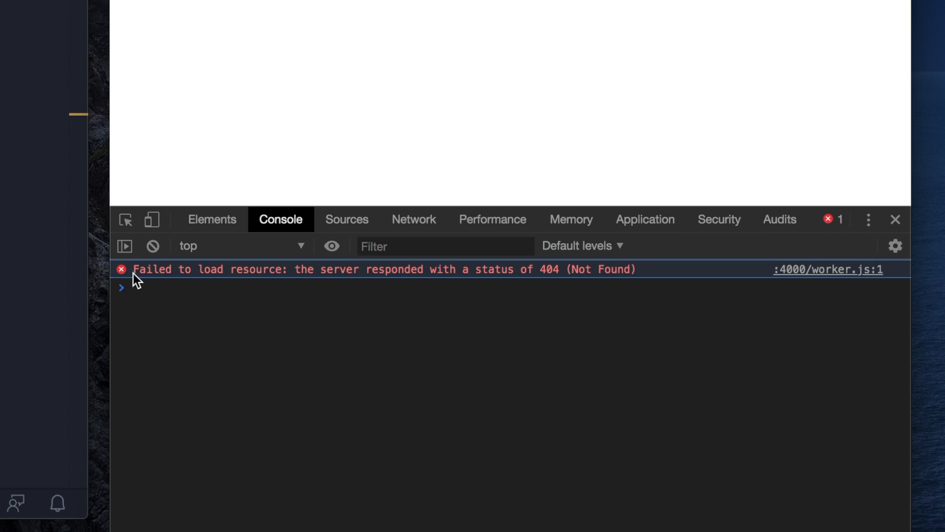
mouse_move(584, 285)
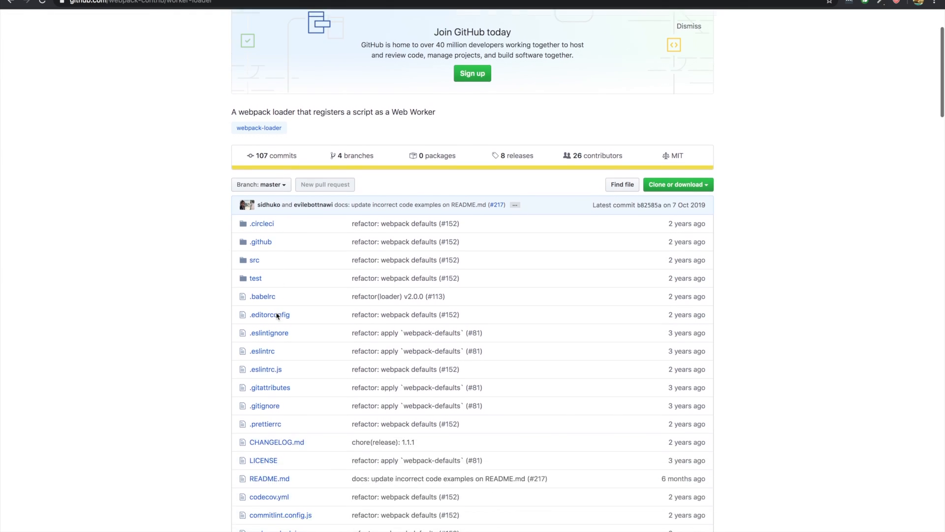
Scroll the worker-loader README down to its Getting Started installation and usage section
scroll("down", 3)
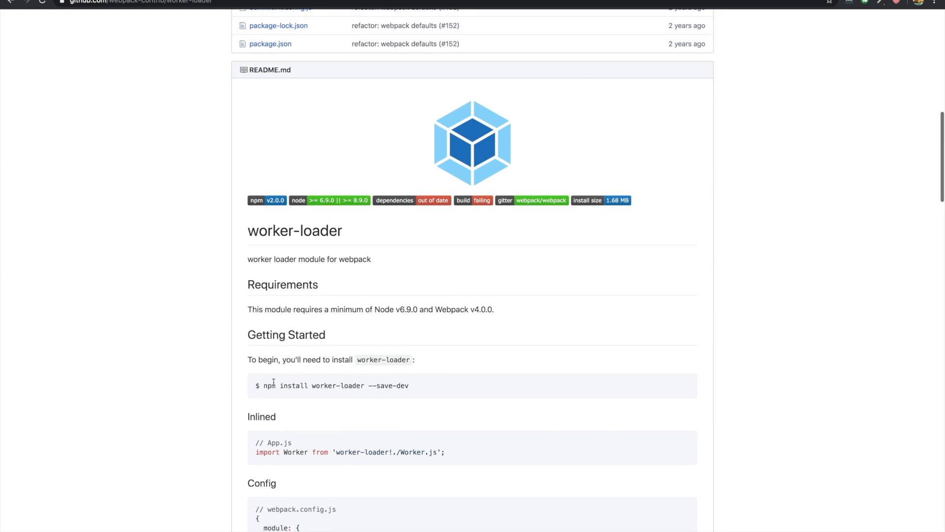
scroll("down", 3)
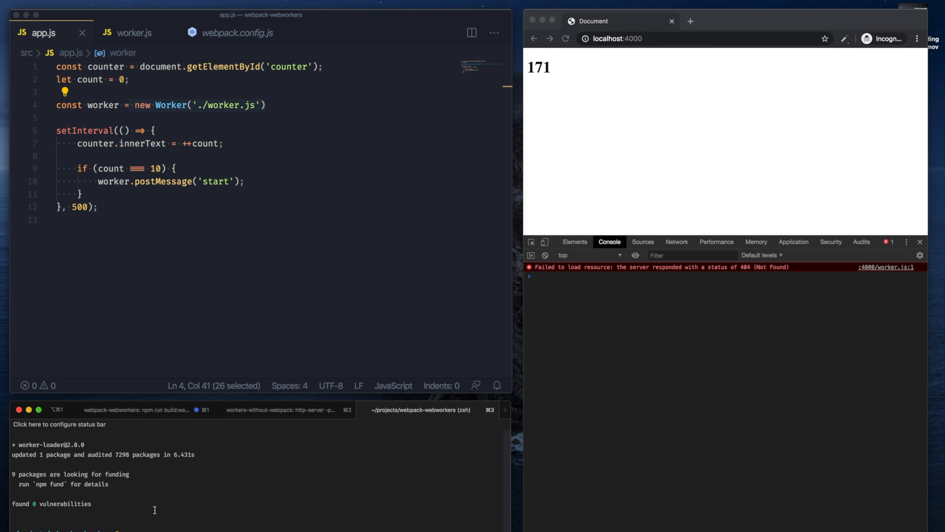
Add a webpack.config.js rule testing /\.worker\.js$/ that uses worker-loader instead of babel-loader
left_click(232, 33)
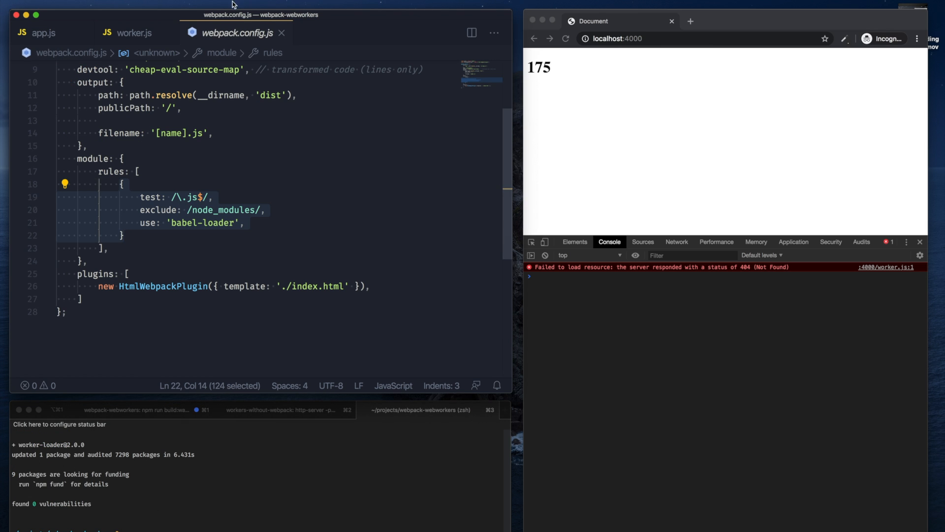
left_click(126, 184)
type("worker\\.")
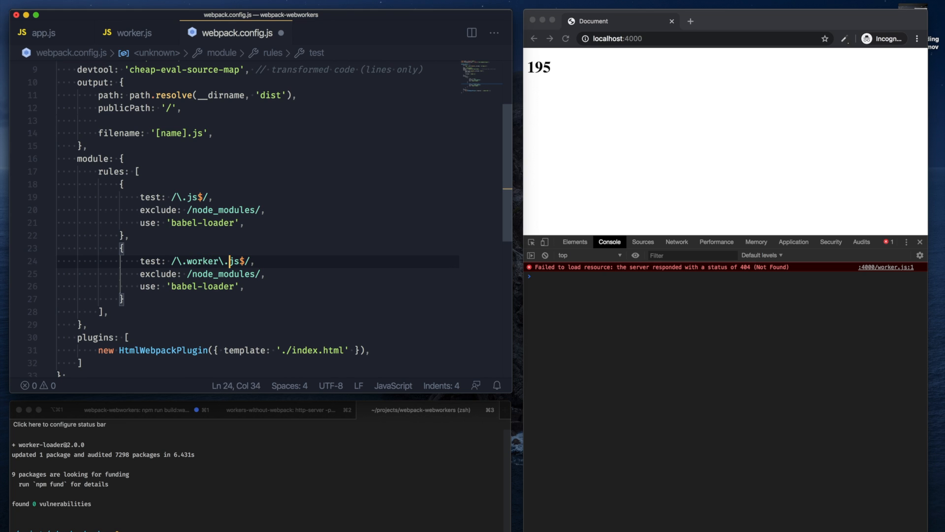
double_click(202, 287)
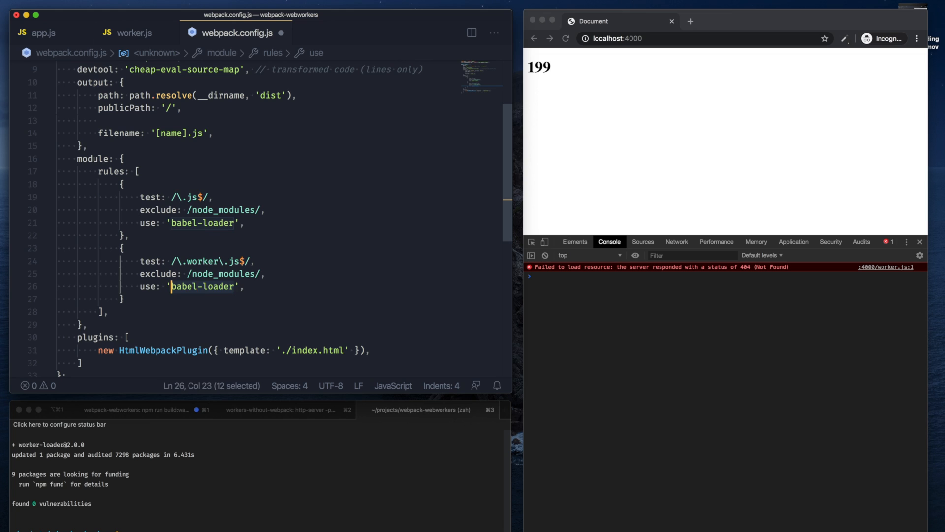
type("worker-loaer")
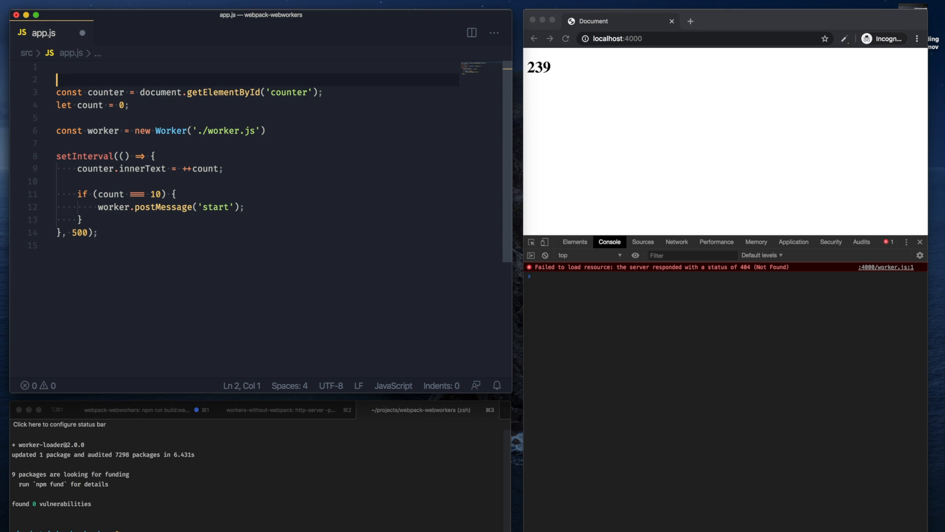
Start typing "import Worker from 'app.wo…'" at the top of app.js
type("import Worker fr")
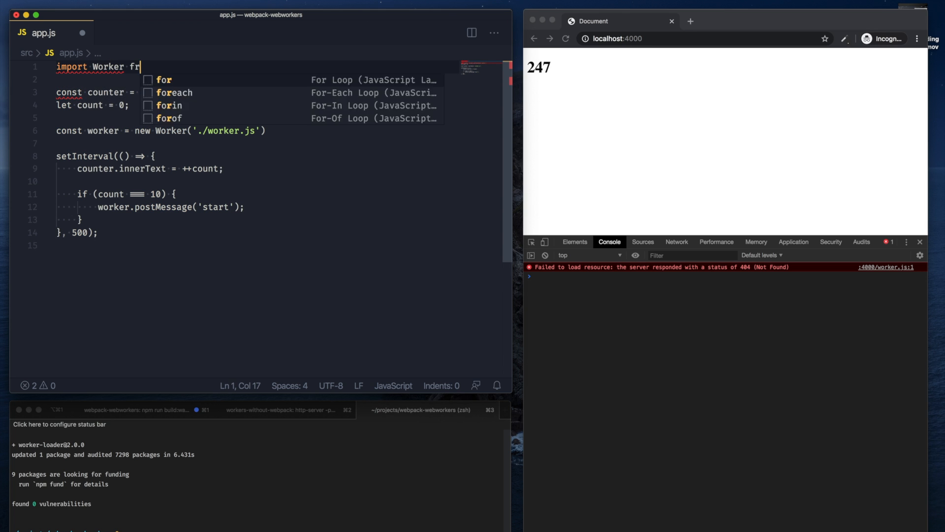
type("om 'app.wo")
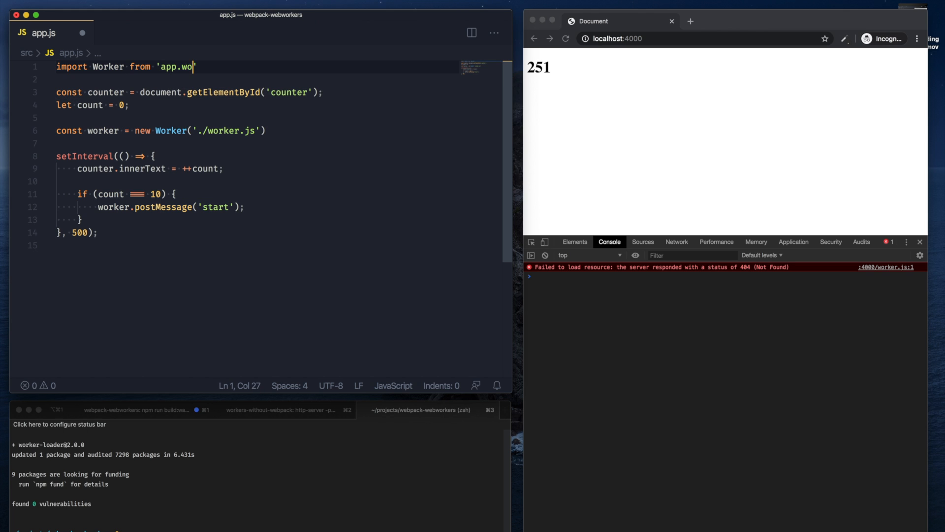